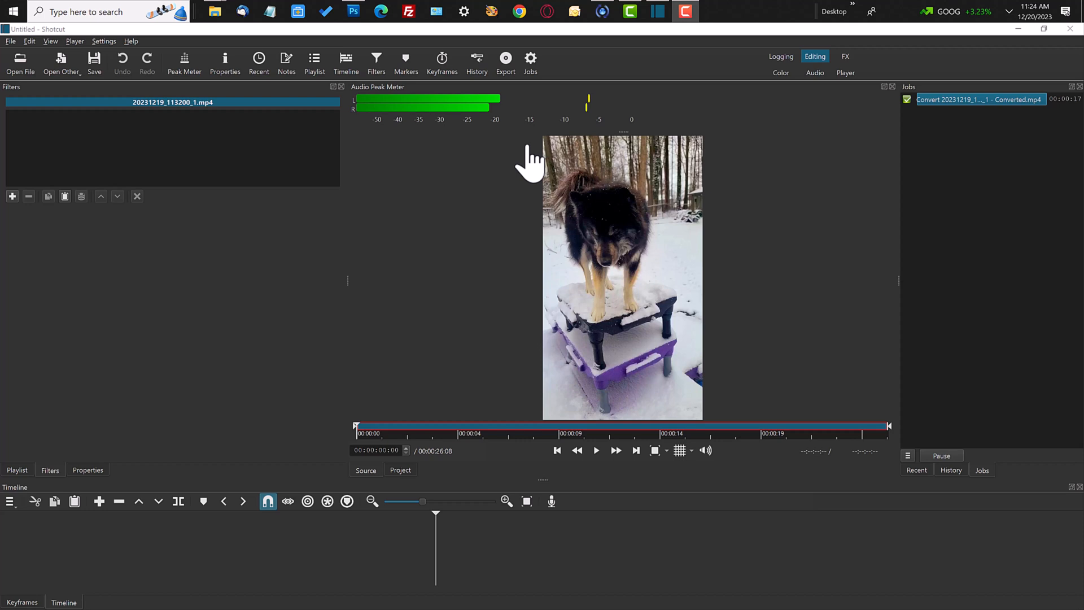
mouse_move(620, 297)
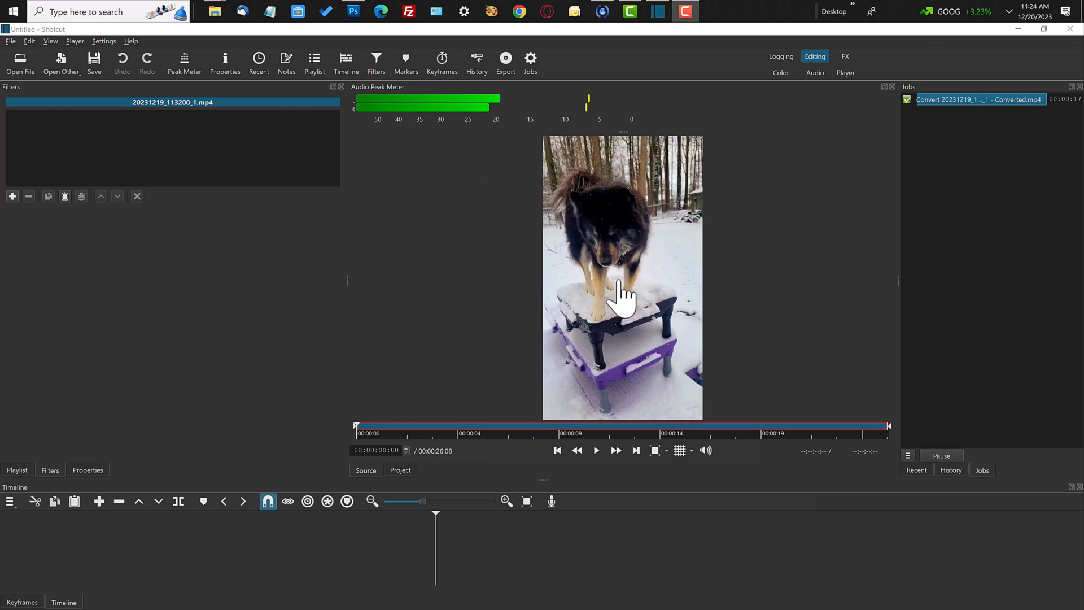
Play the converted dog clip in the Source player through to its end.
click(595, 450)
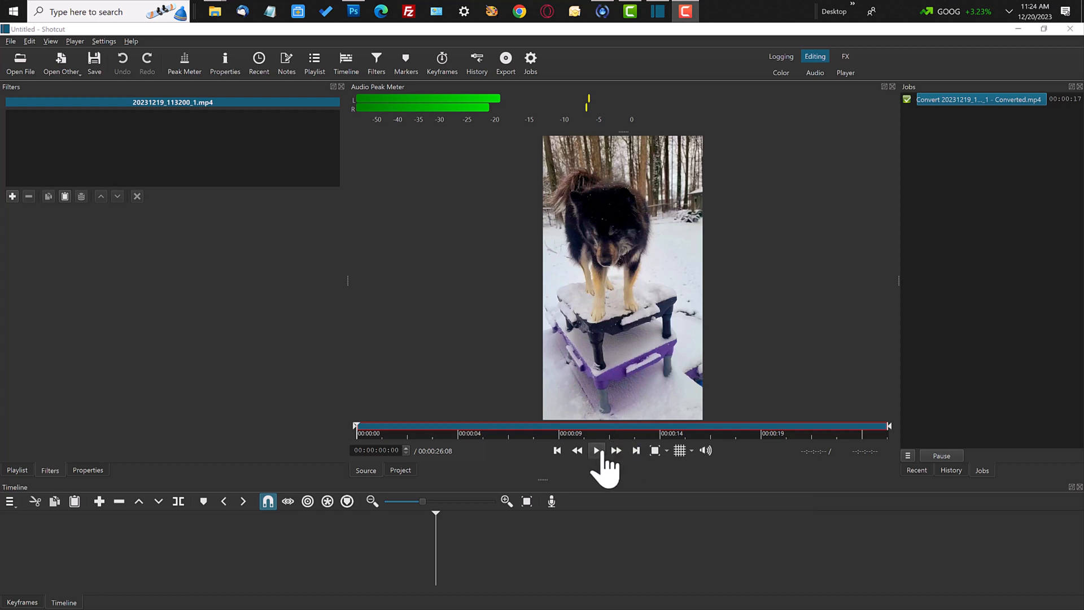
click(596, 450)
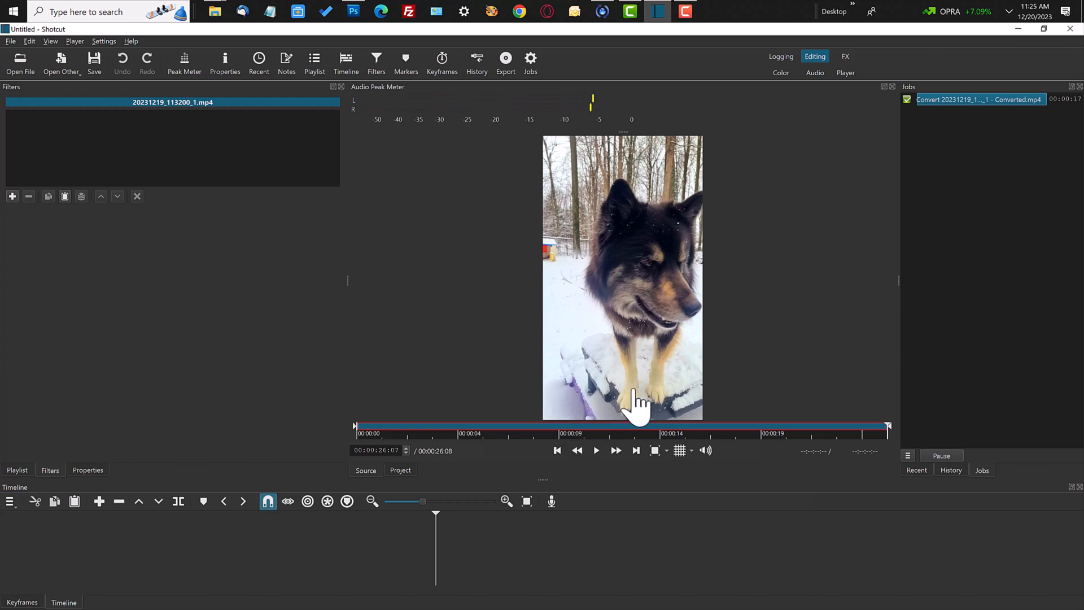
mouse_move(646, 395)
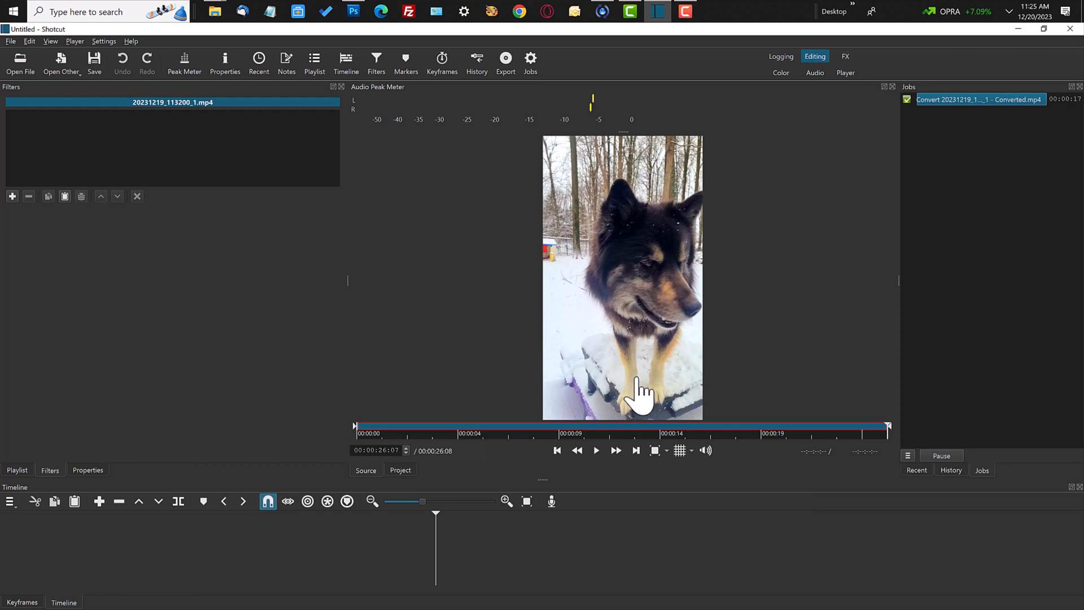
mouse_move(628, 394)
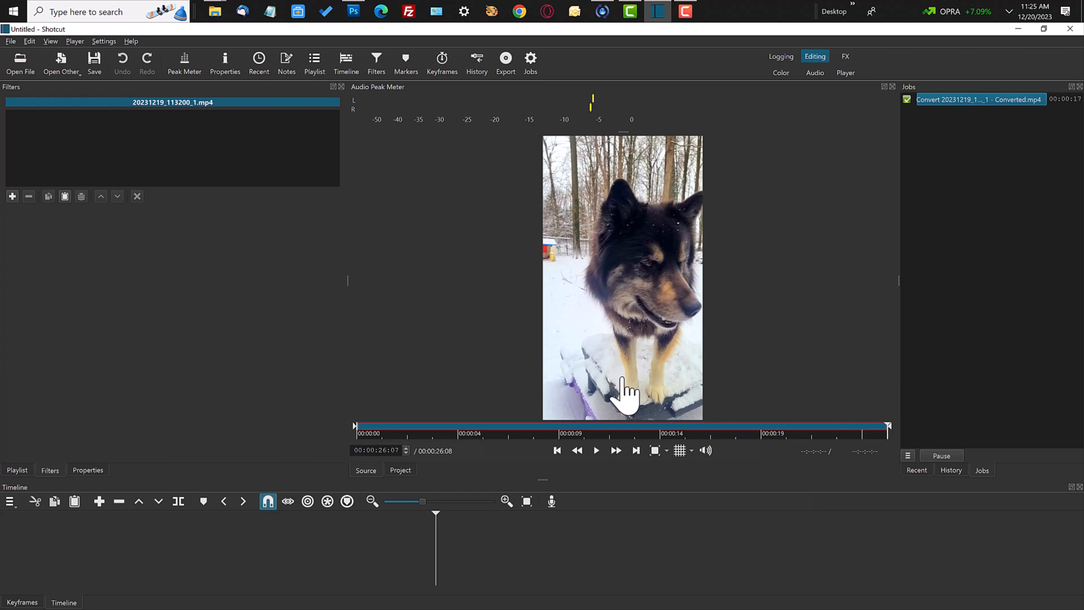
mouse_move(566, 377)
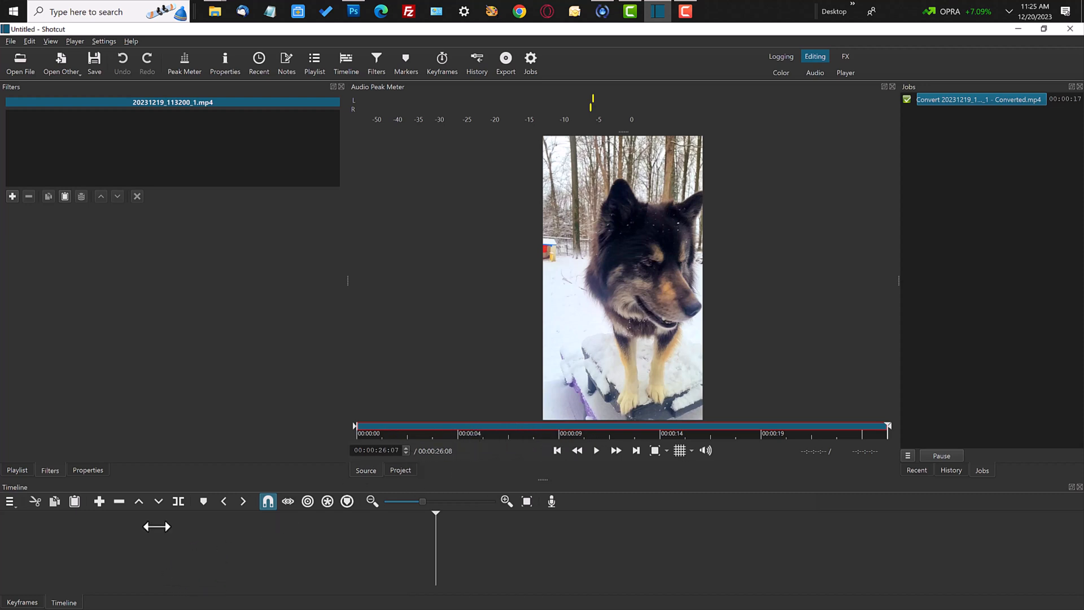
mouse_move(103, 560)
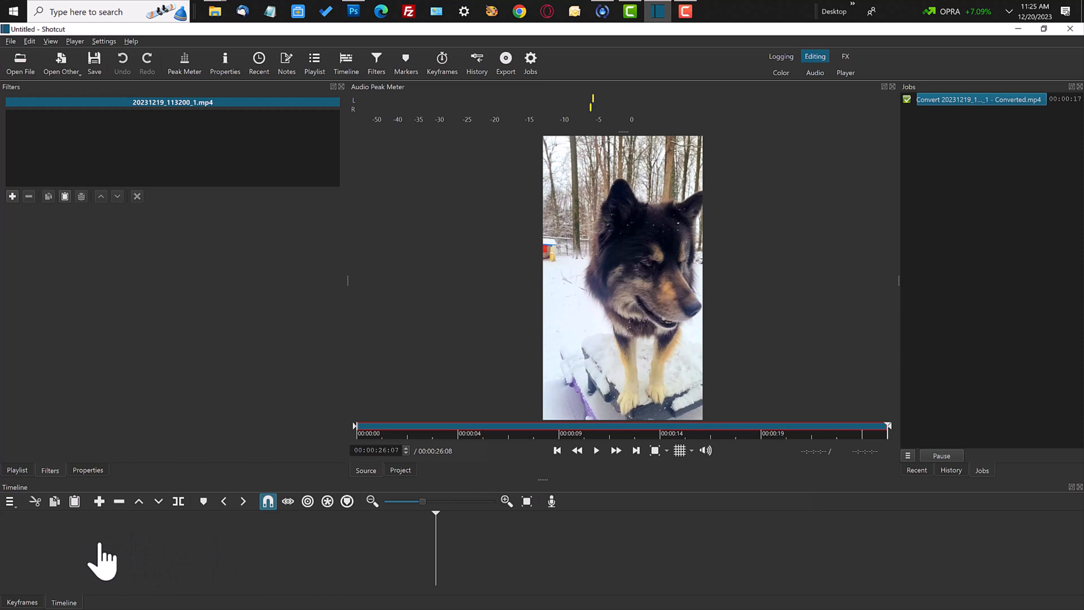
mouse_move(593, 366)
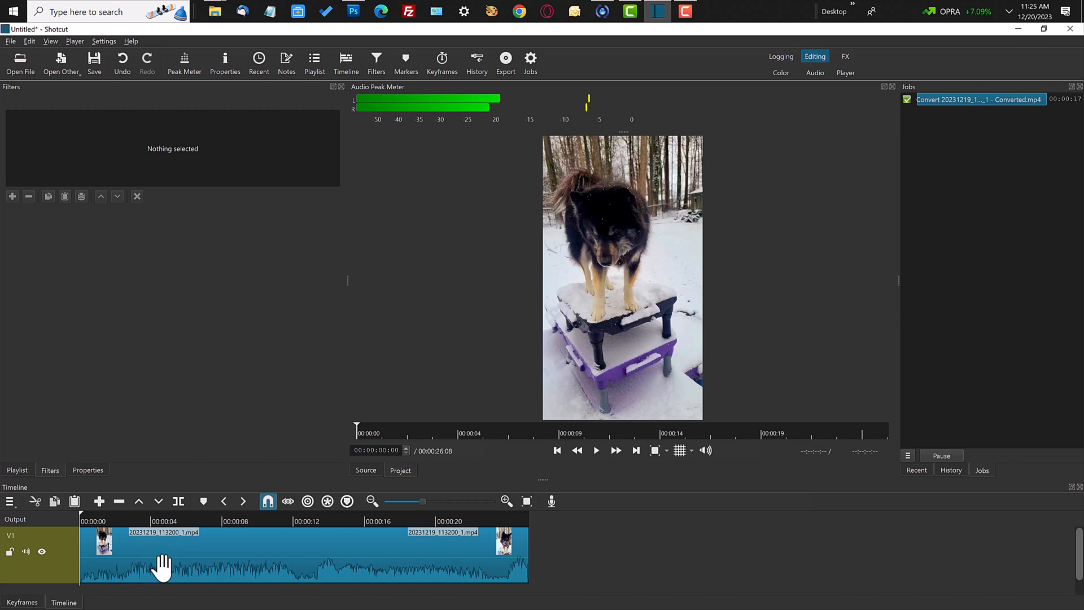
mouse_move(163, 567)
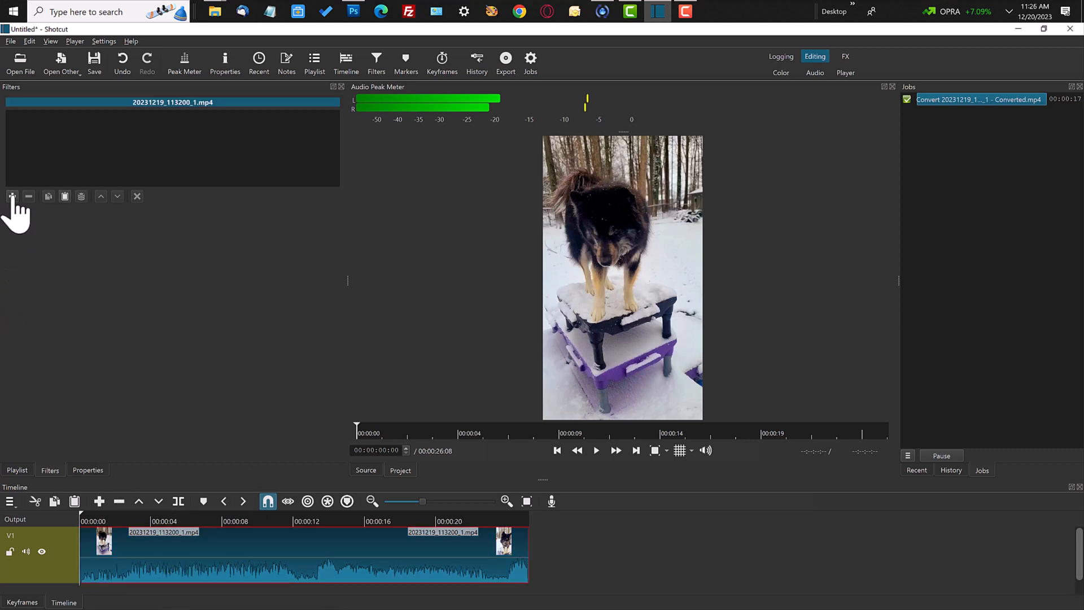
Add a Gain/Volume filter to the dog clip and settle its level at 13 dB.
click(12, 197)
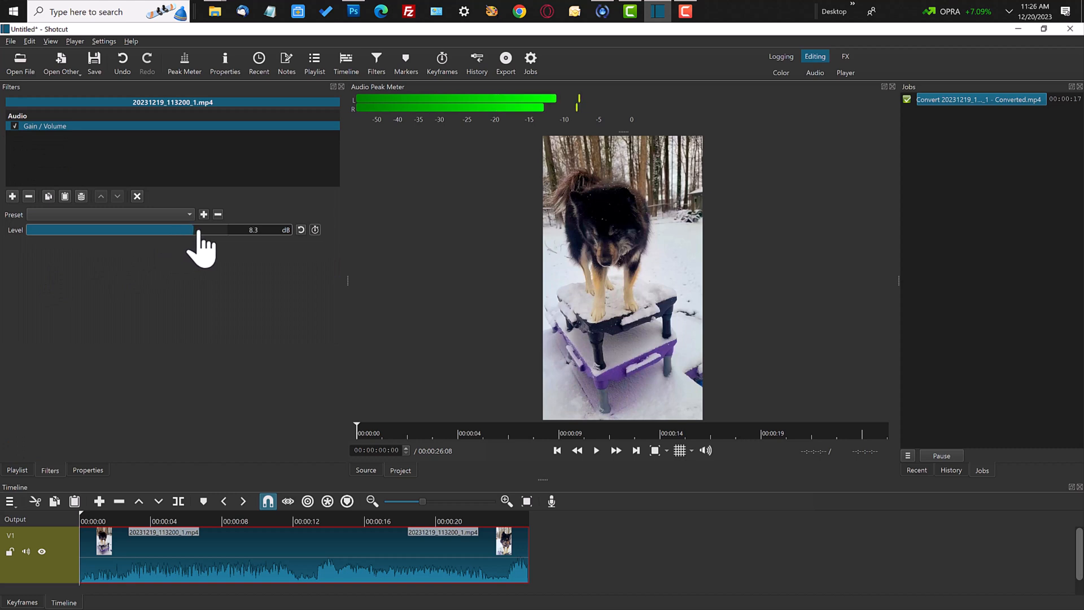
drag(195, 230, 183, 230)
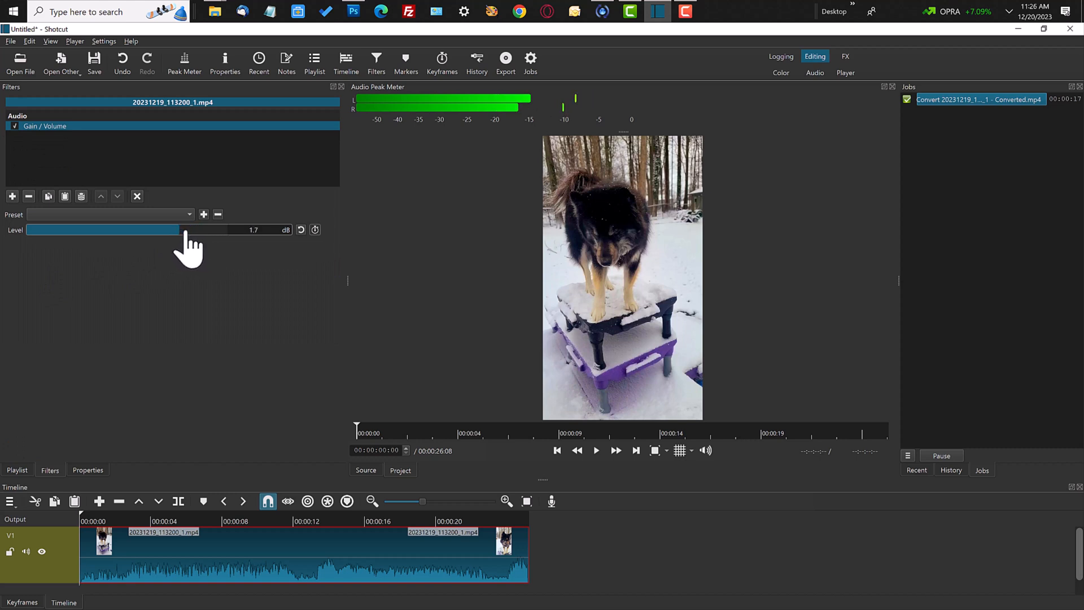
drag(183, 229, 211, 229)
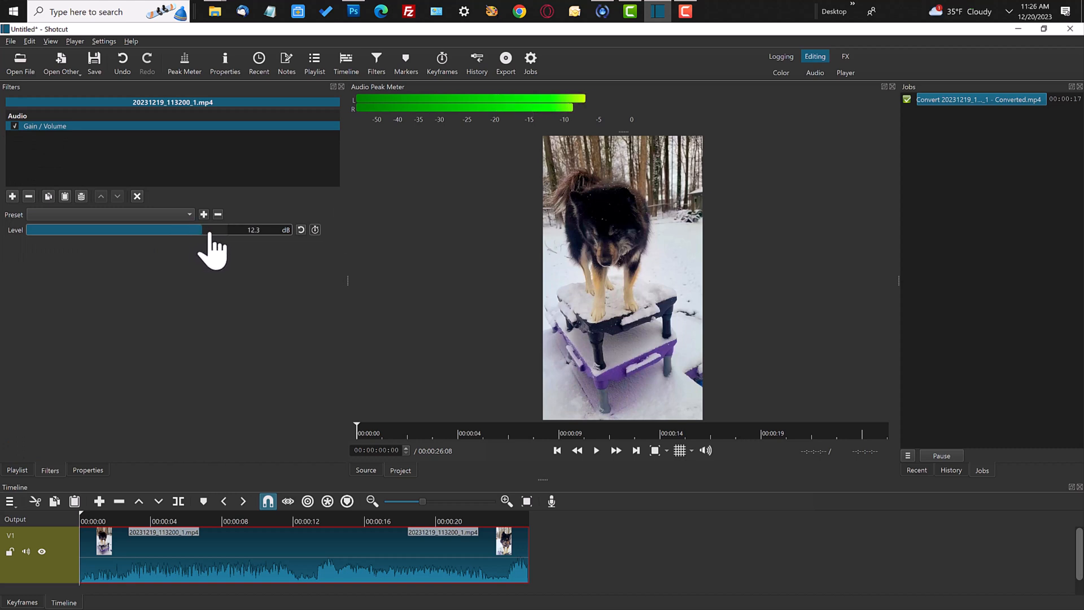
drag(207, 229, 228, 229)
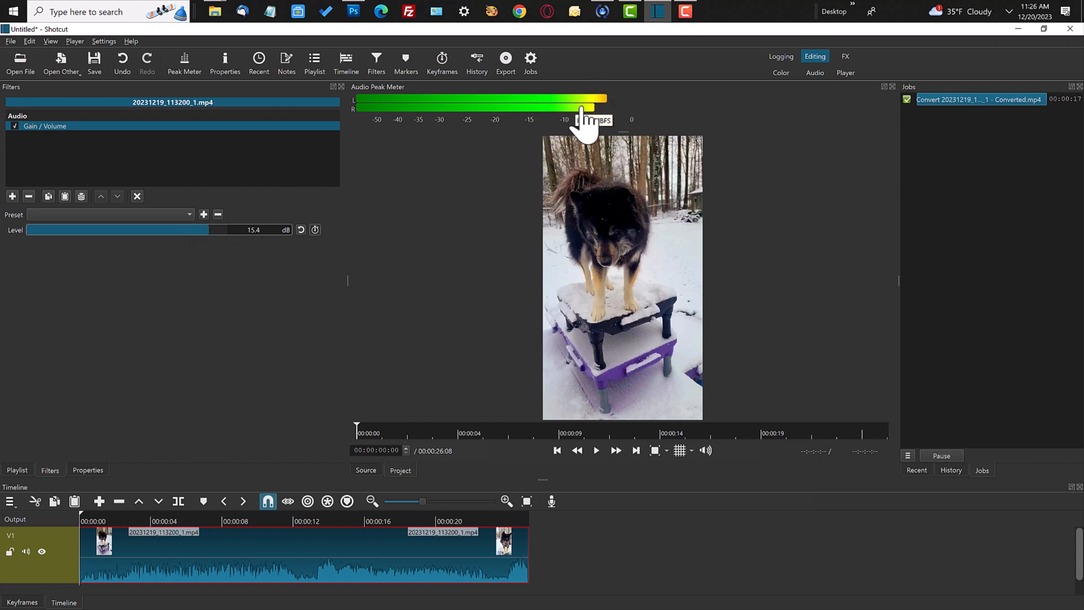
mouse_move(628, 322)
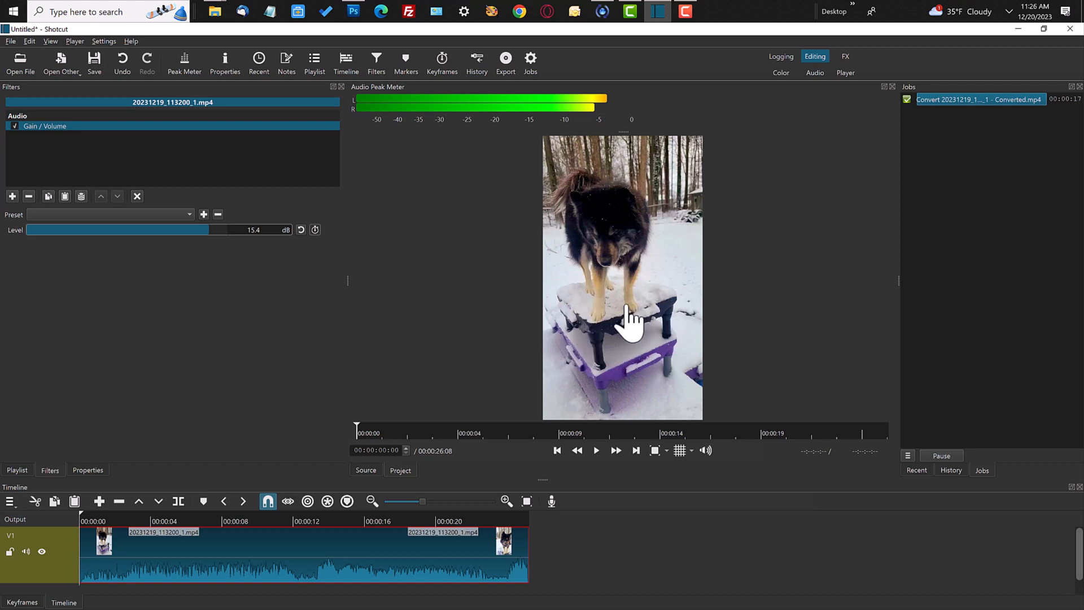
drag(208, 230, 217, 229)
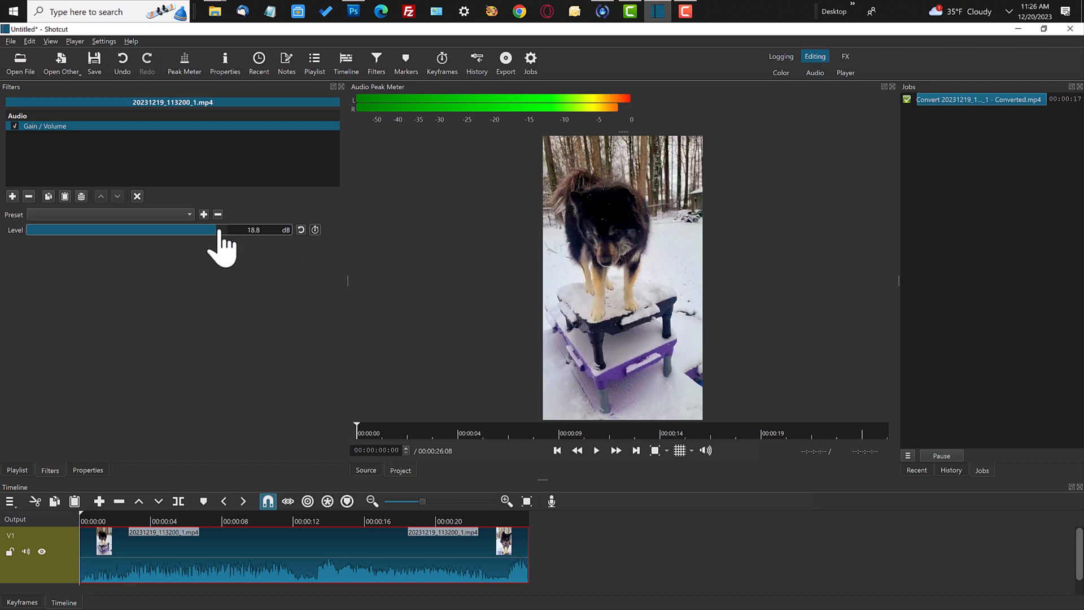
drag(214, 229, 231, 230)
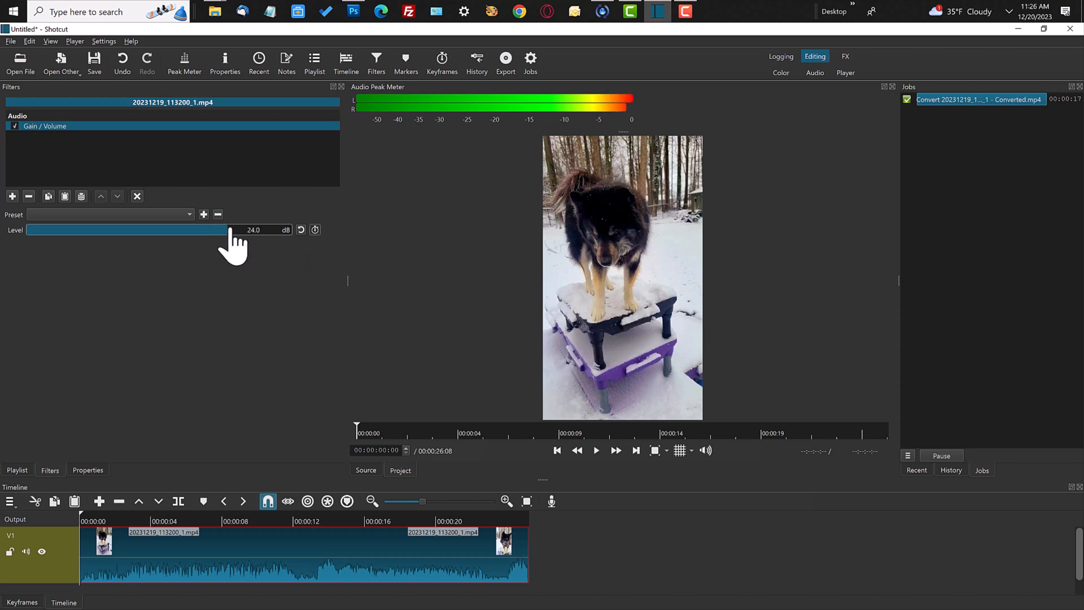
drag(231, 230, 223, 229)
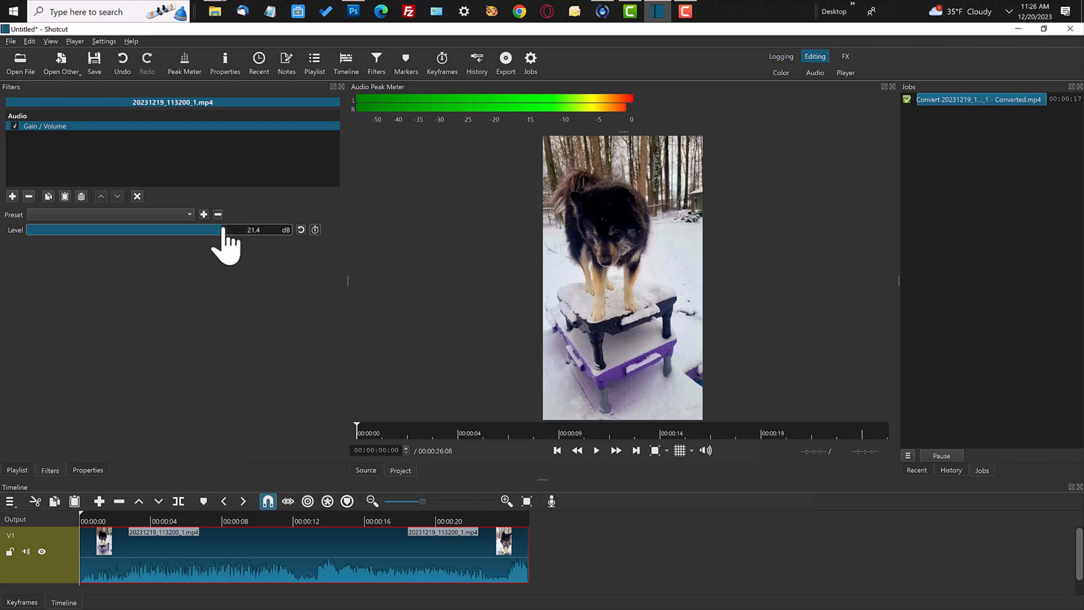
drag(222, 229, 209, 229)
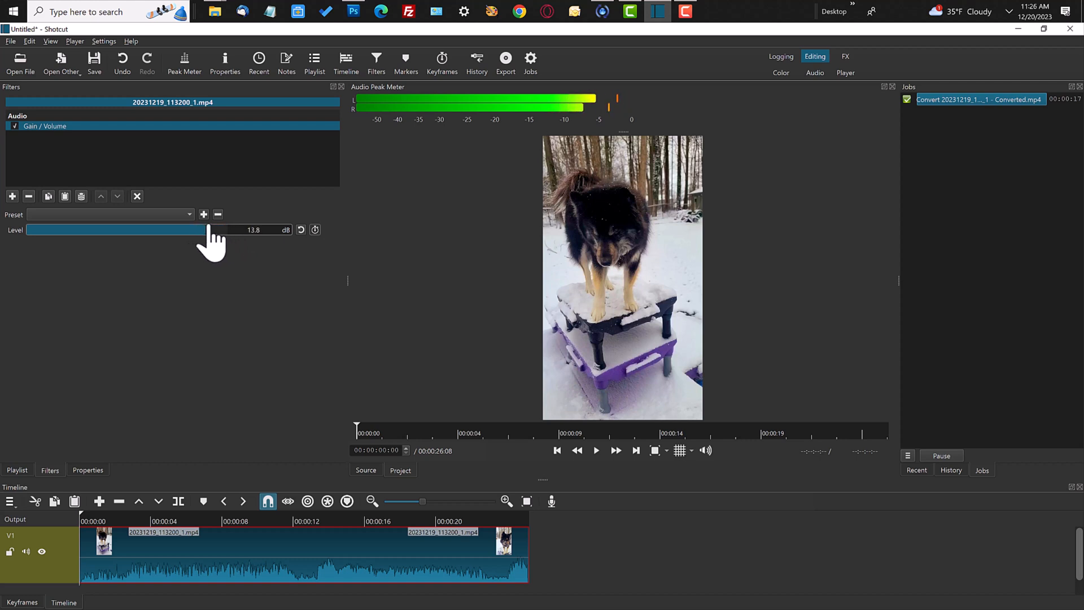
drag(209, 229, 206, 229)
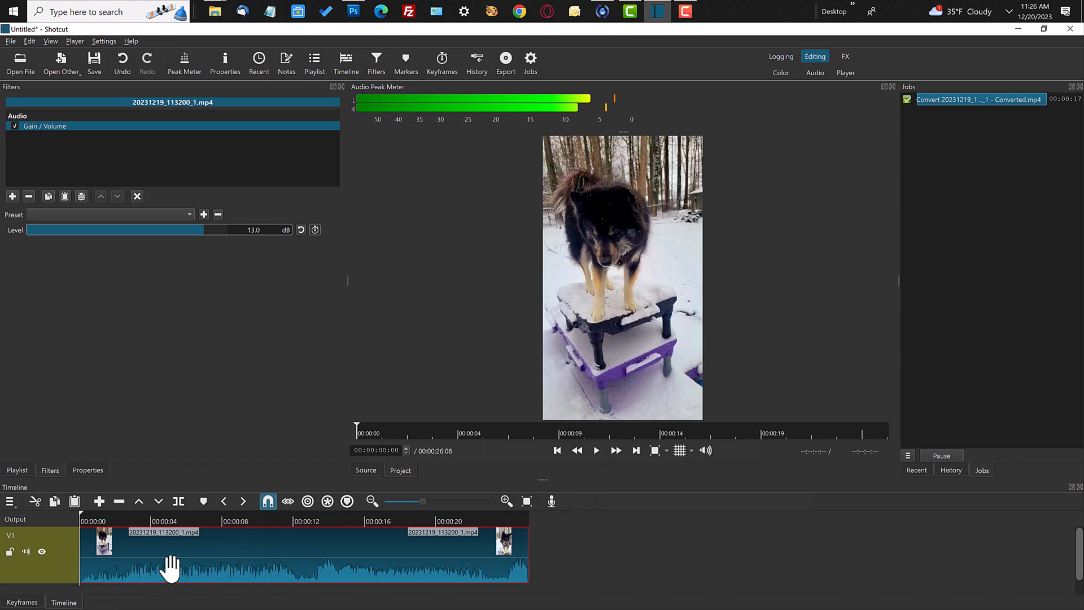
mouse_move(311, 572)
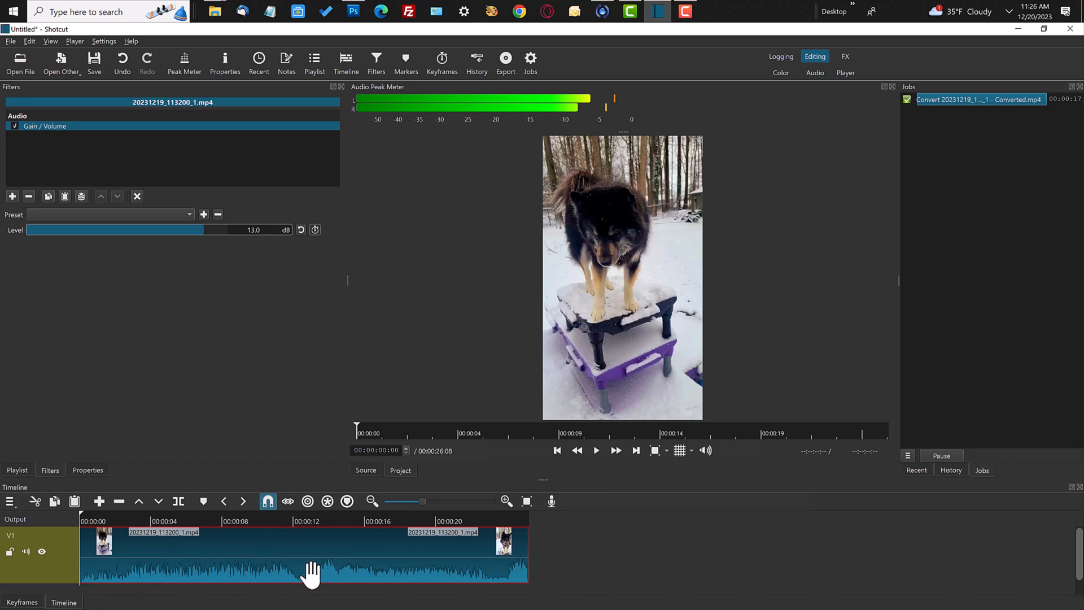
Play the boosted timeline clip and pause near the 22-second mark.
click(596, 451)
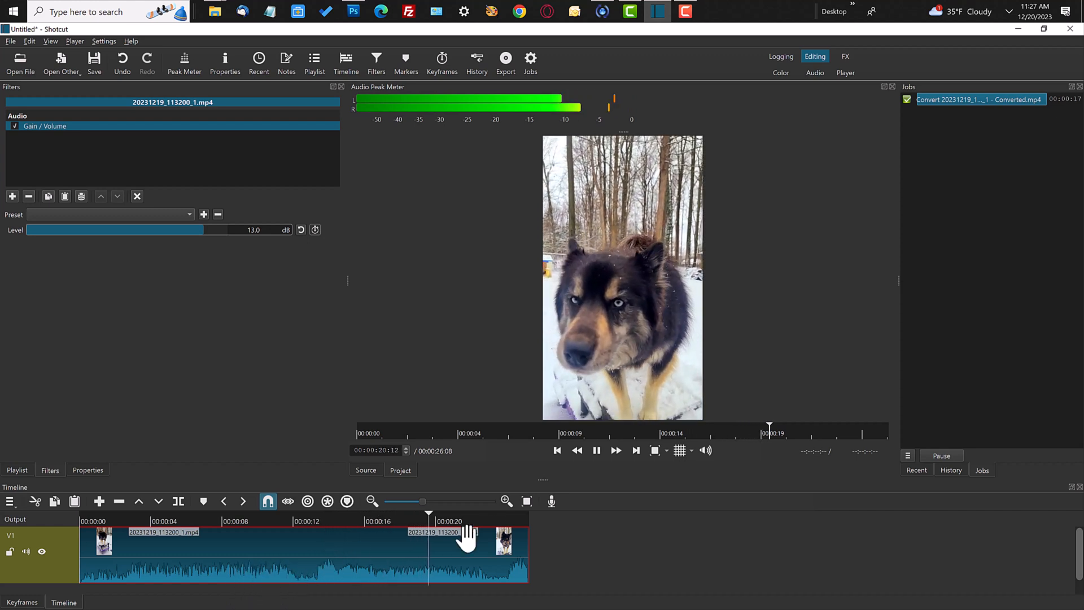
click(595, 450)
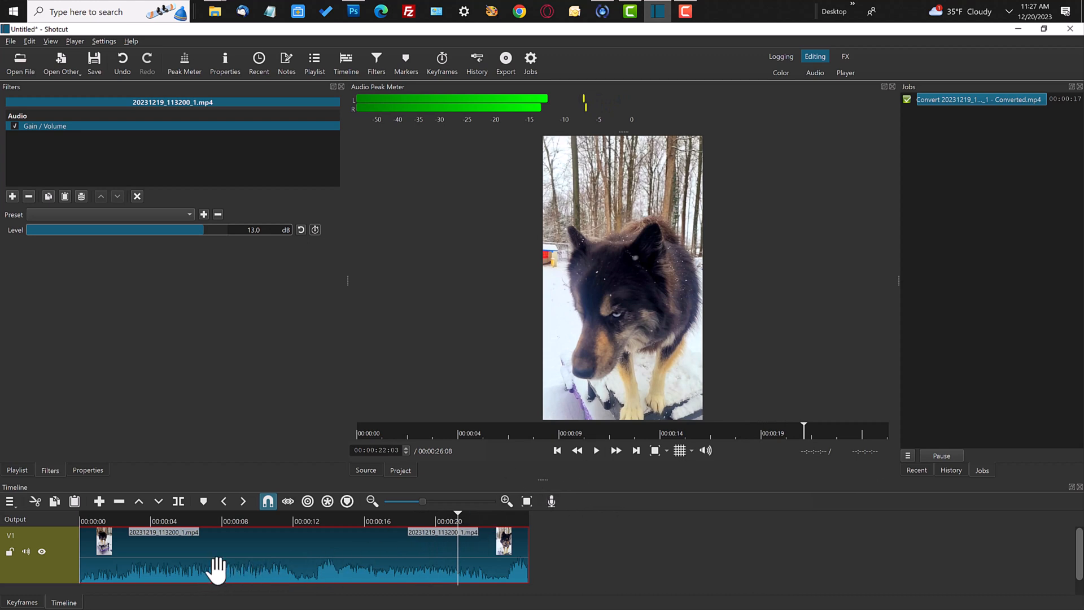
mouse_move(332, 573)
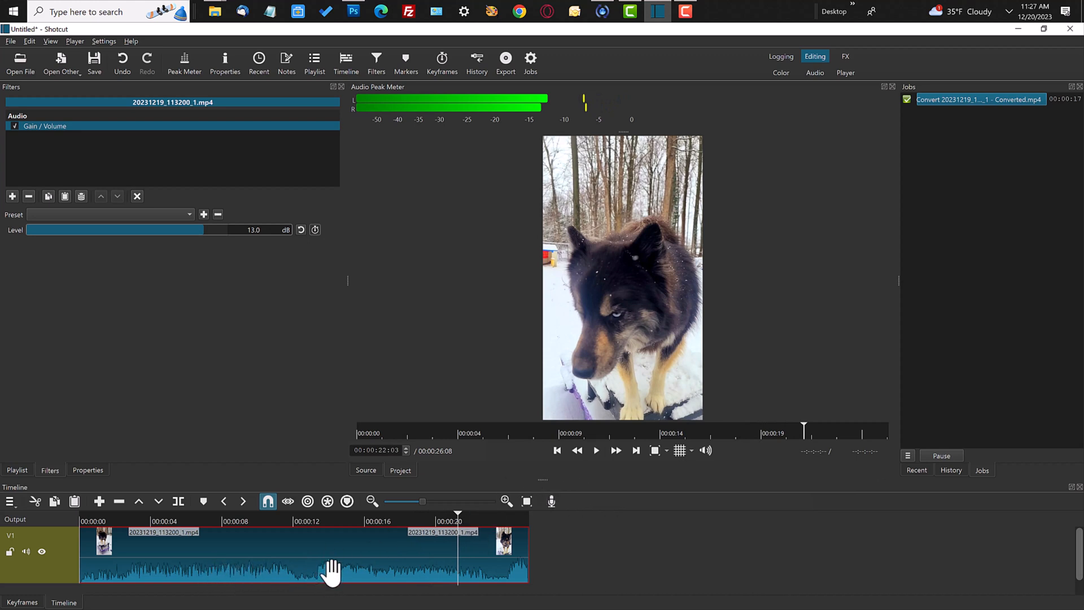
mouse_move(205, 238)
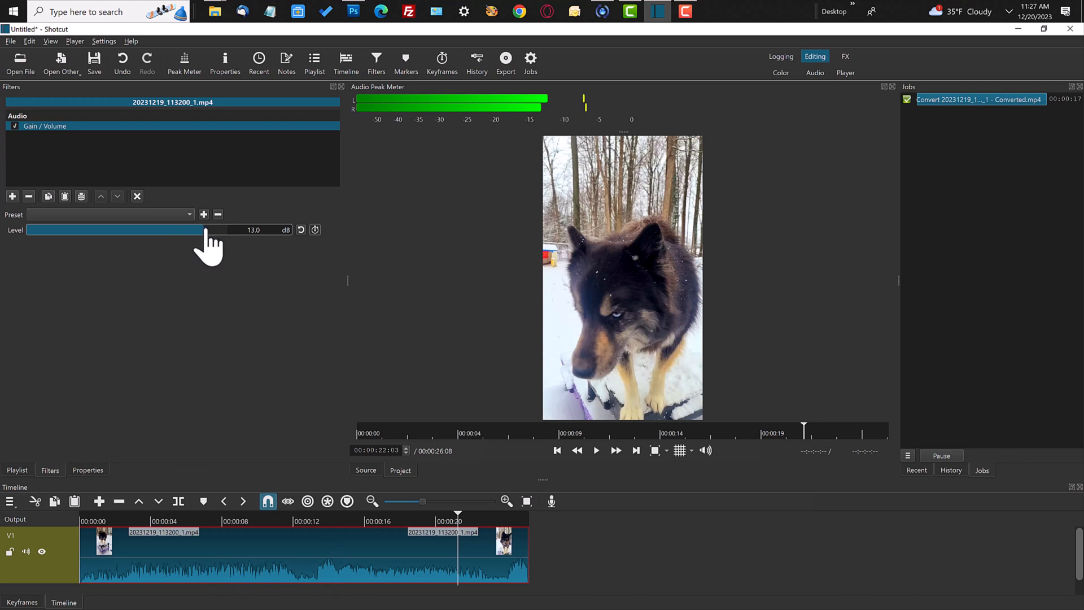
Lower the gain to 9.4 dB and split the dog clip about 13 seconds in.
drag(205, 229, 199, 229)
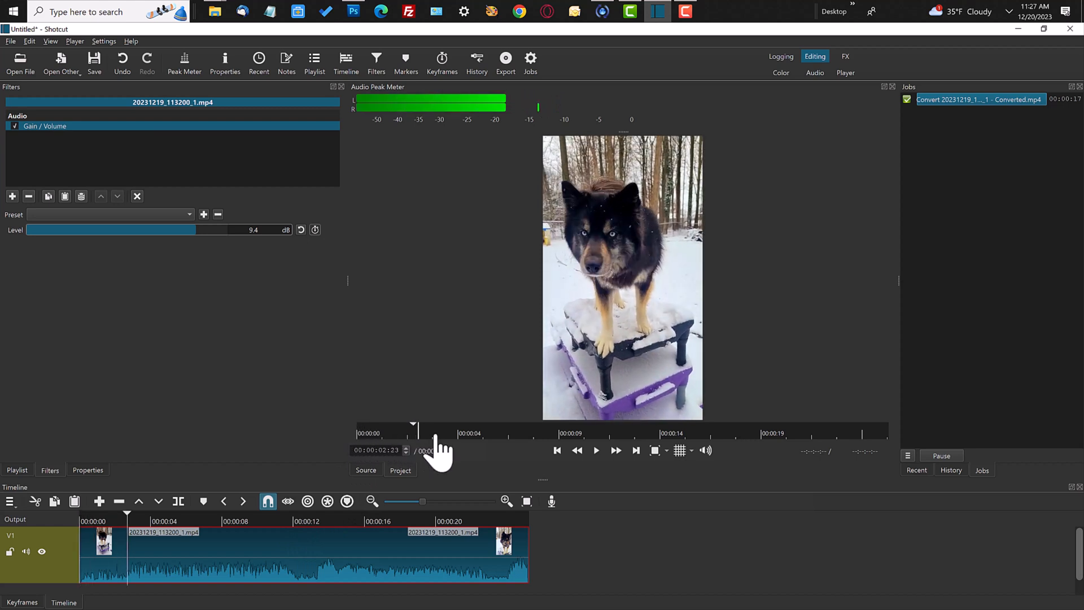
click(595, 450)
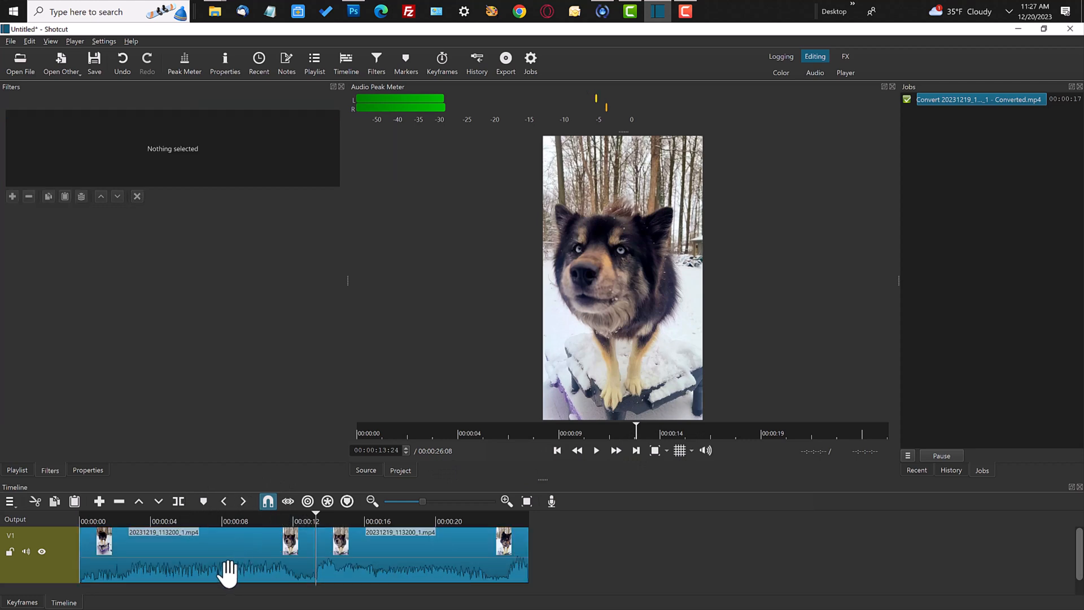
Select the first split section and set its gain to 13.3 dB.
click(197, 554)
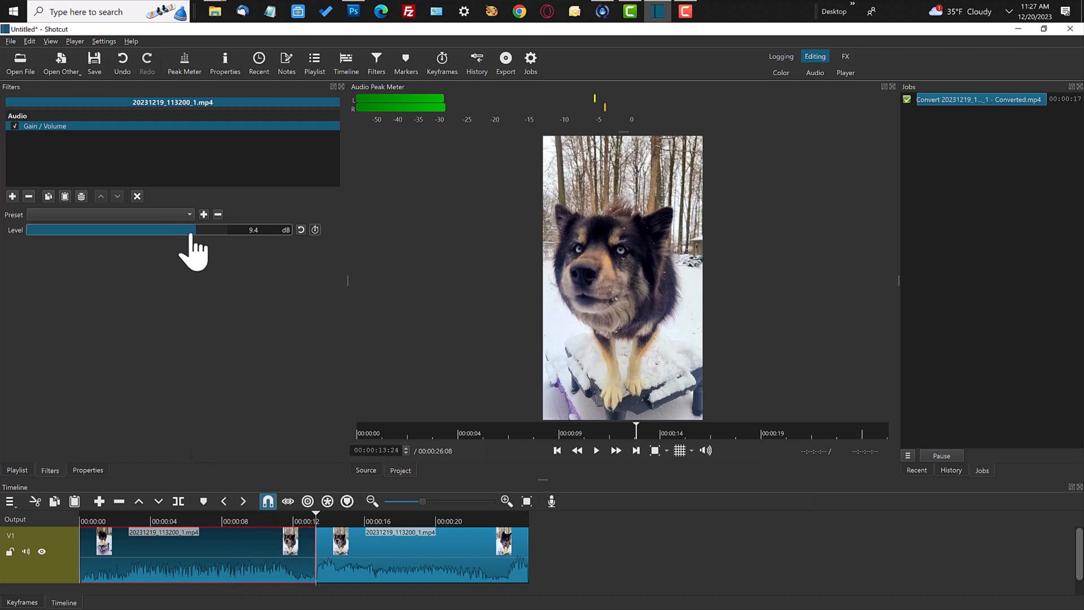
drag(193, 230, 104, 230)
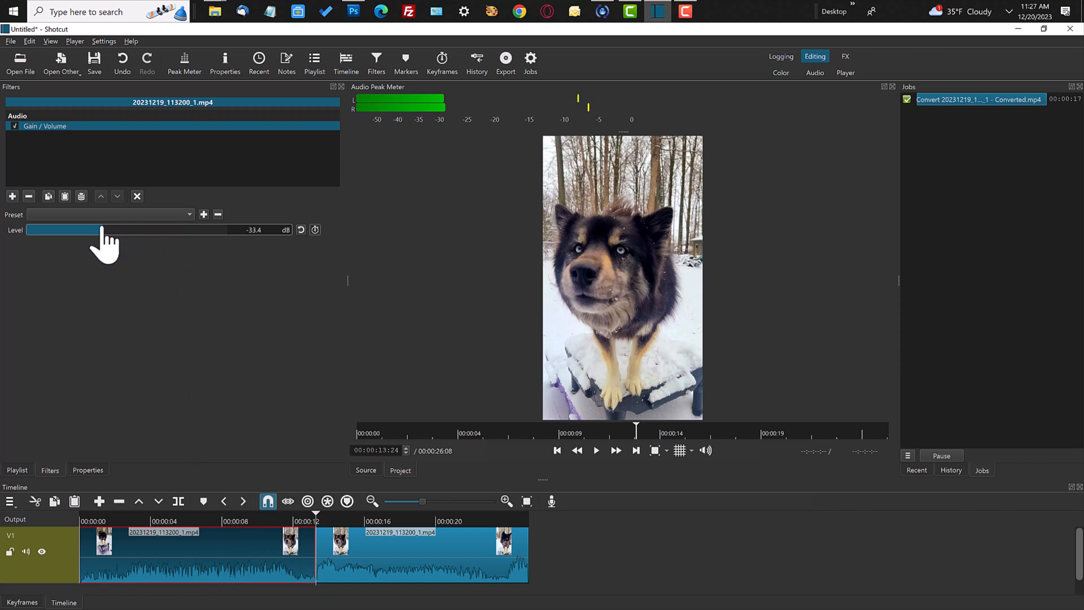
drag(100, 230, 77, 229)
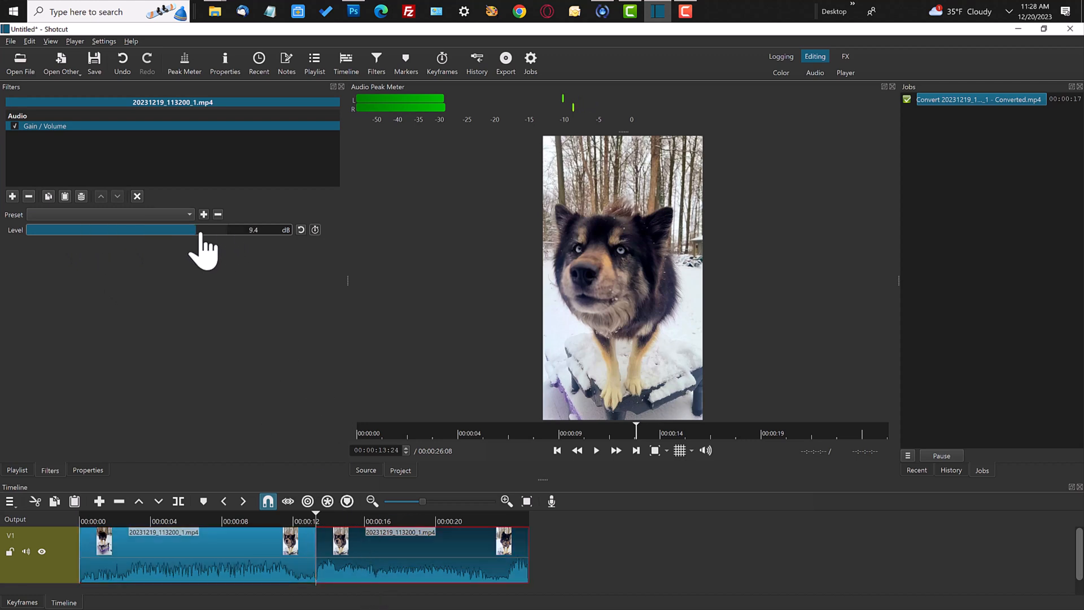
drag(176, 229, 205, 229)
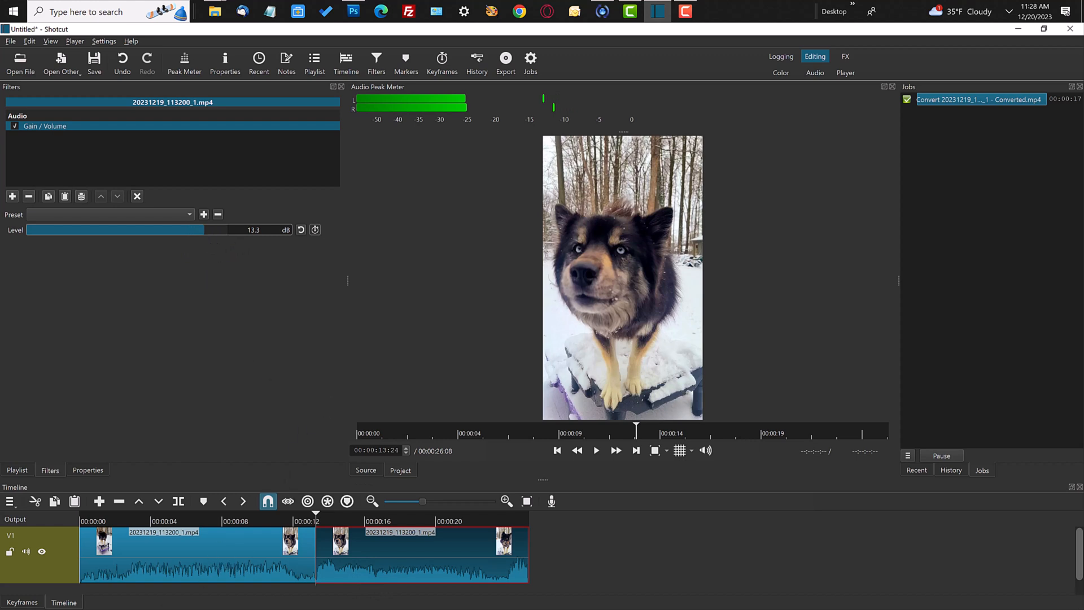
mouse_move(575, 476)
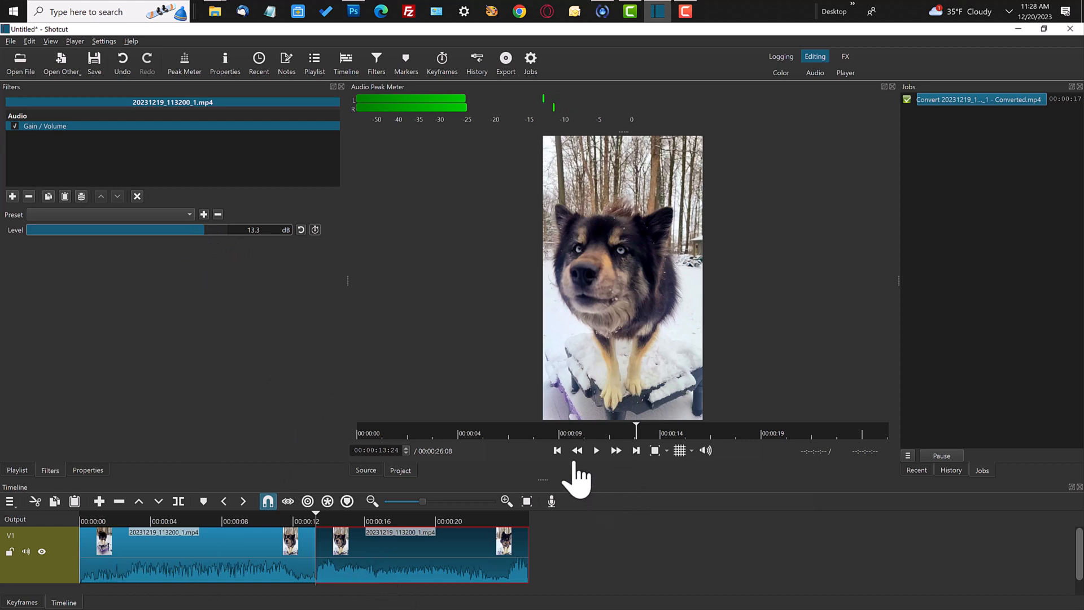
Return the playhead to 00:00:00 and play the two-part edit.
click(558, 450)
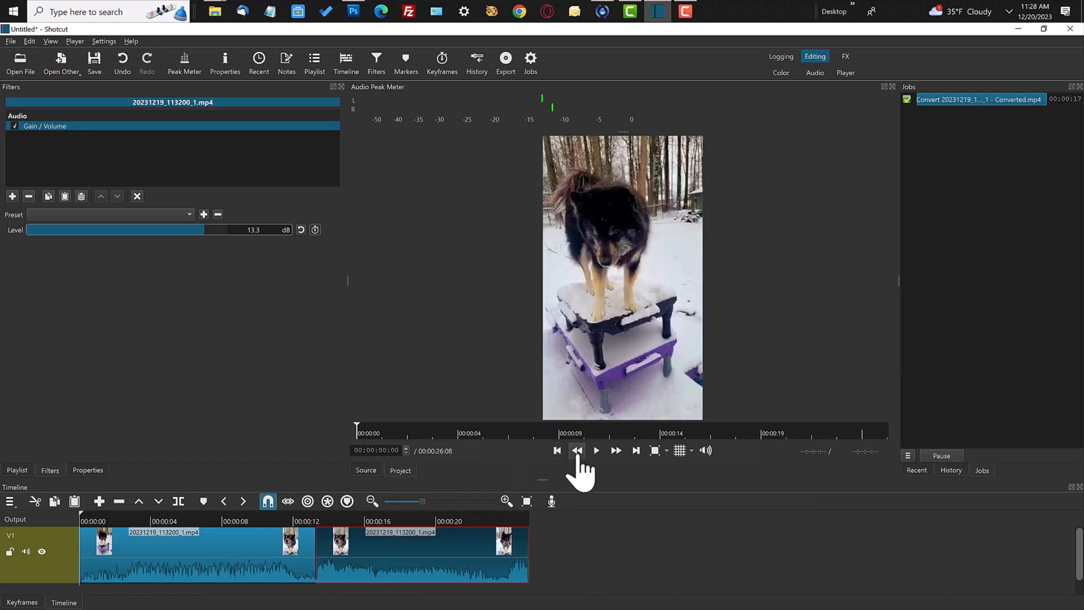
click(596, 451)
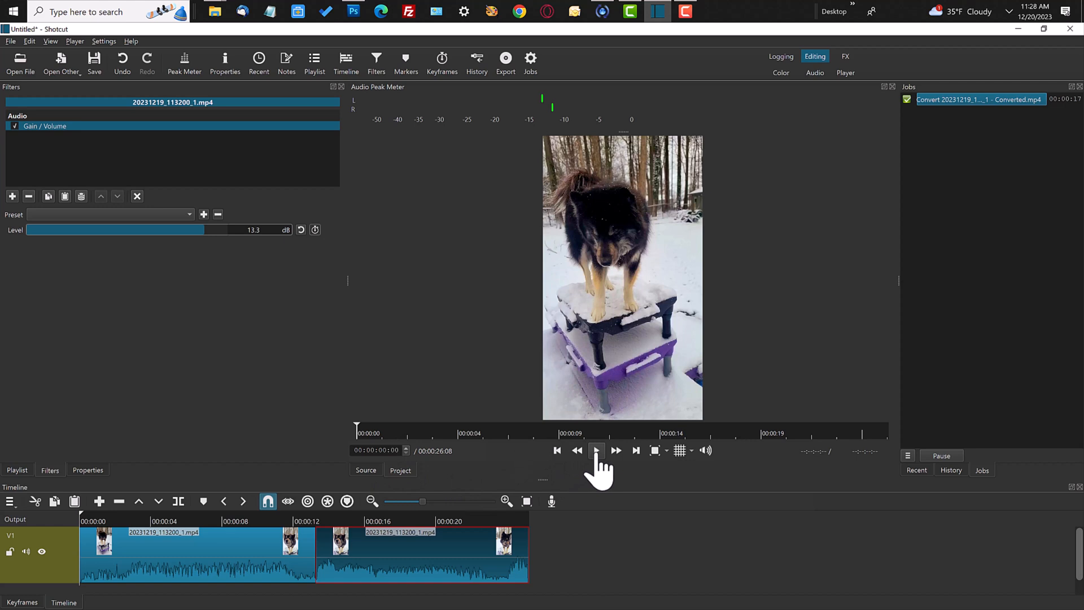
mouse_move(597, 450)
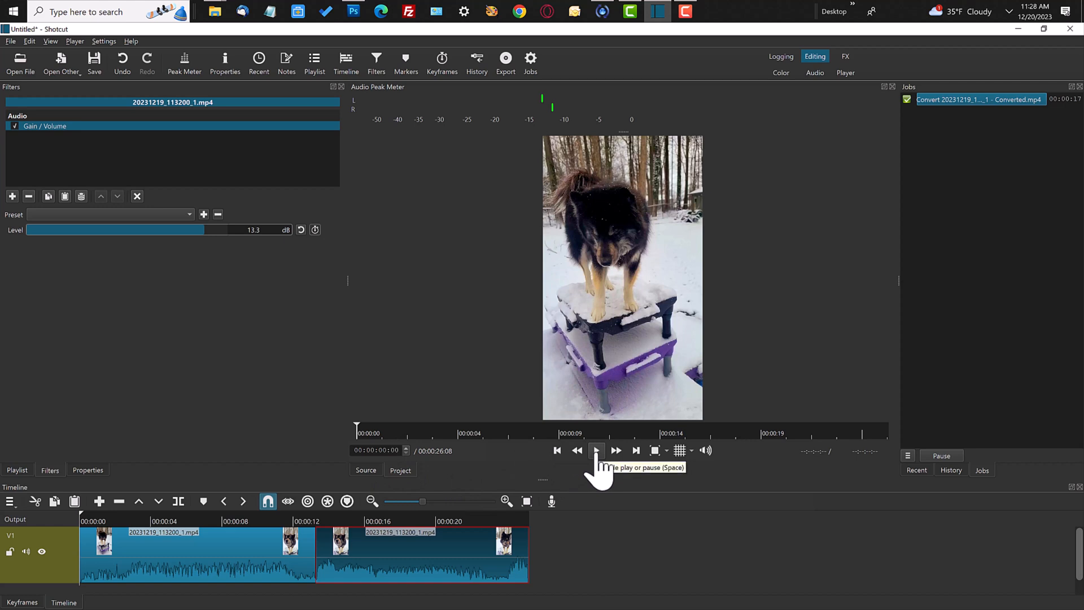
click(596, 450)
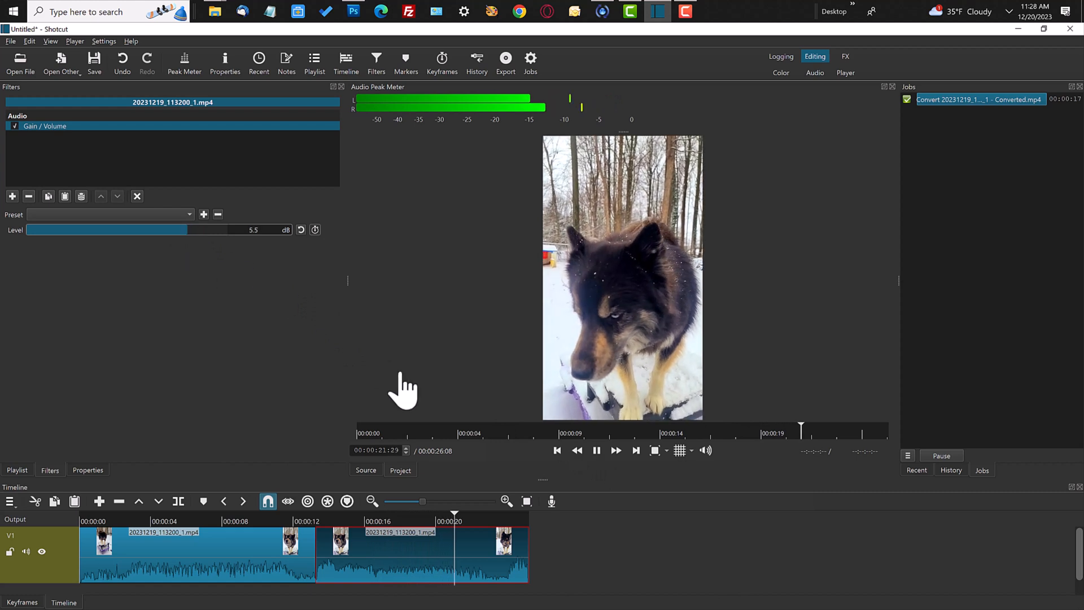
Pause playback and set the second section's gain to 0.0 dB.
click(596, 450)
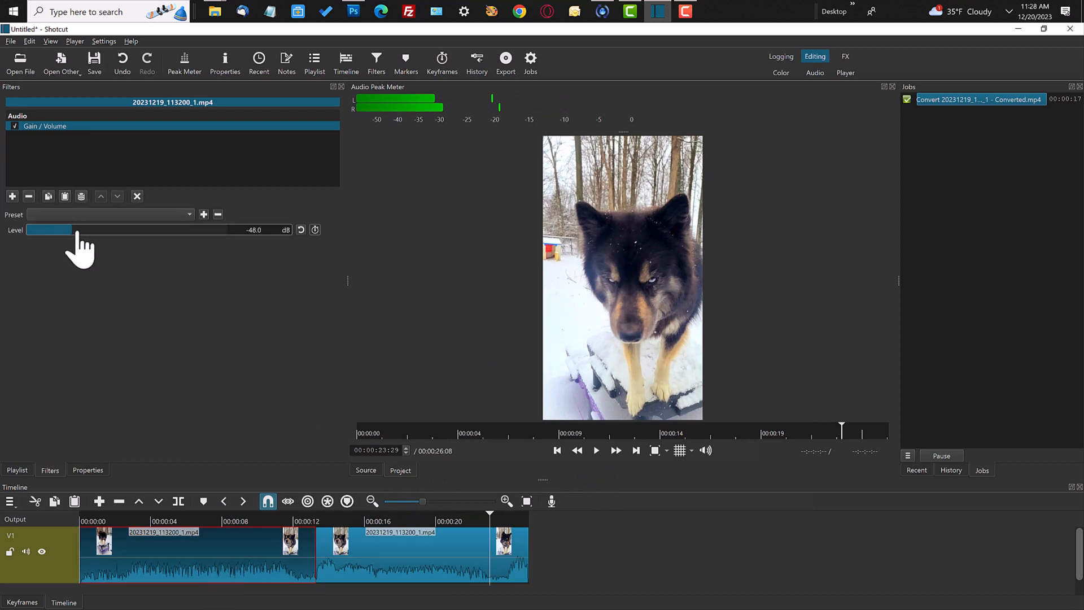
drag(49, 229, 68, 229)
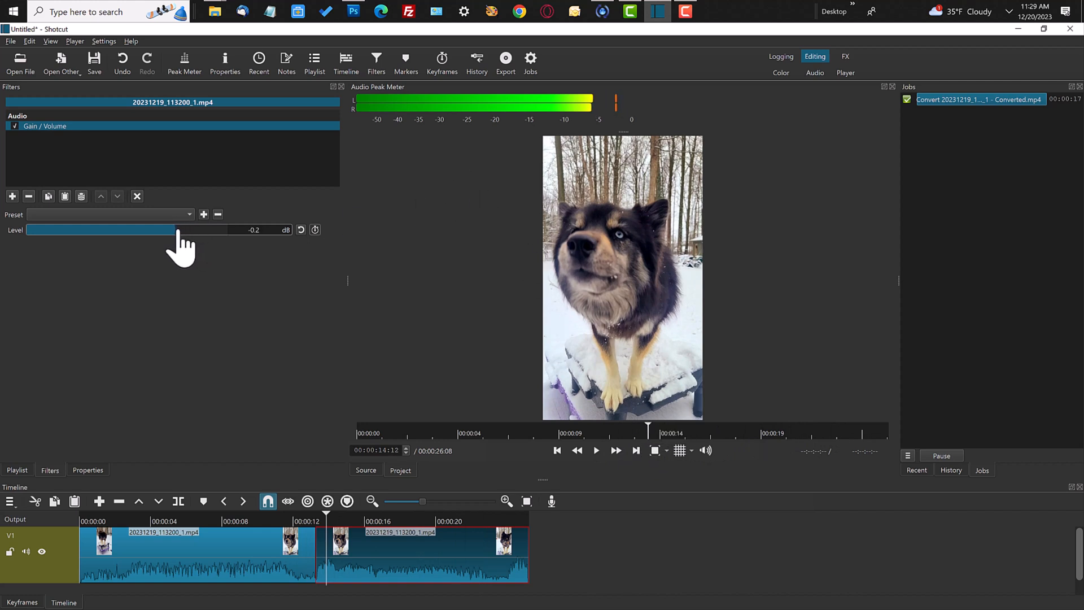
drag(176, 229, 160, 230)
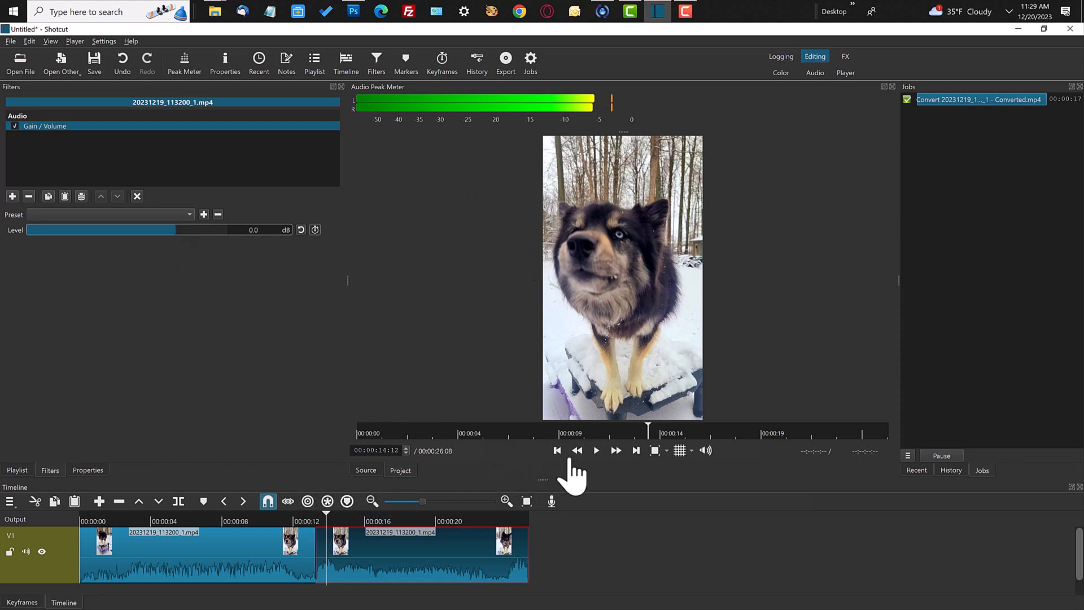
Restart from 00:00:00 and play the whole edit through to its 26-second end.
click(596, 451)
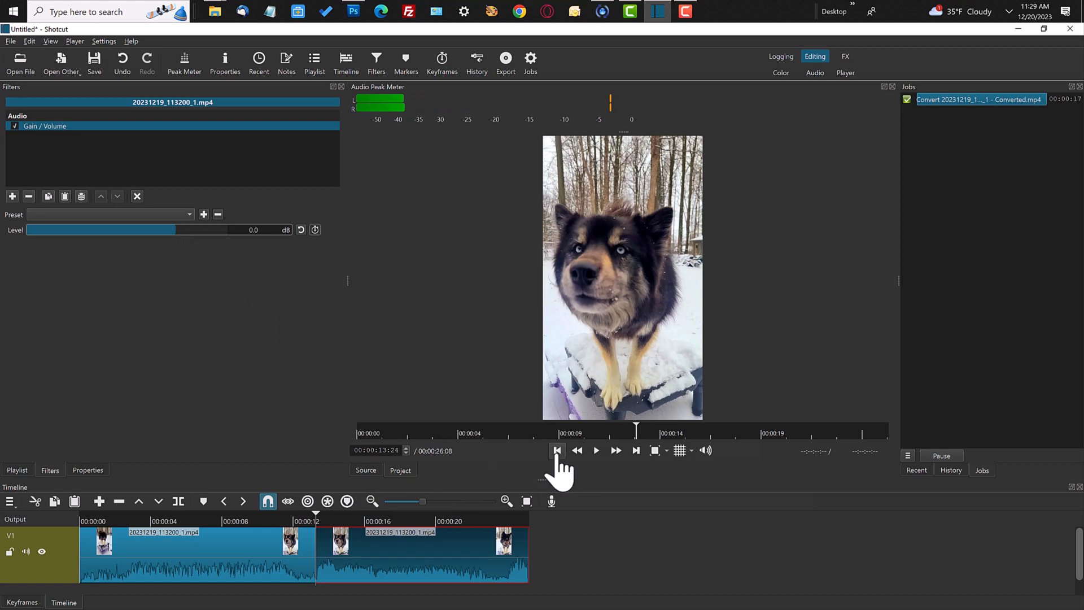
click(557, 450)
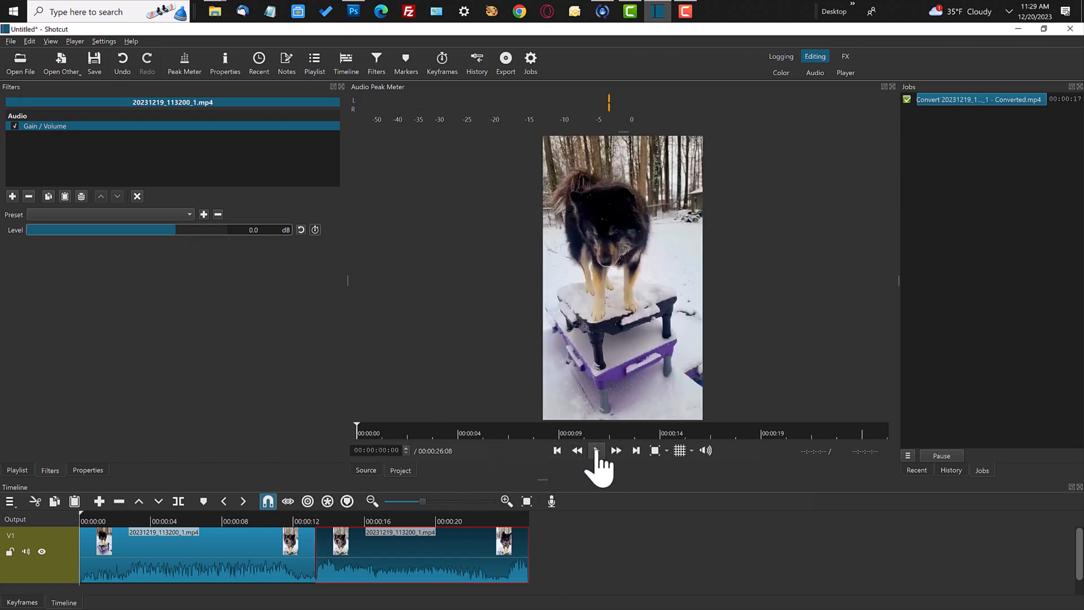
mouse_move(596, 450)
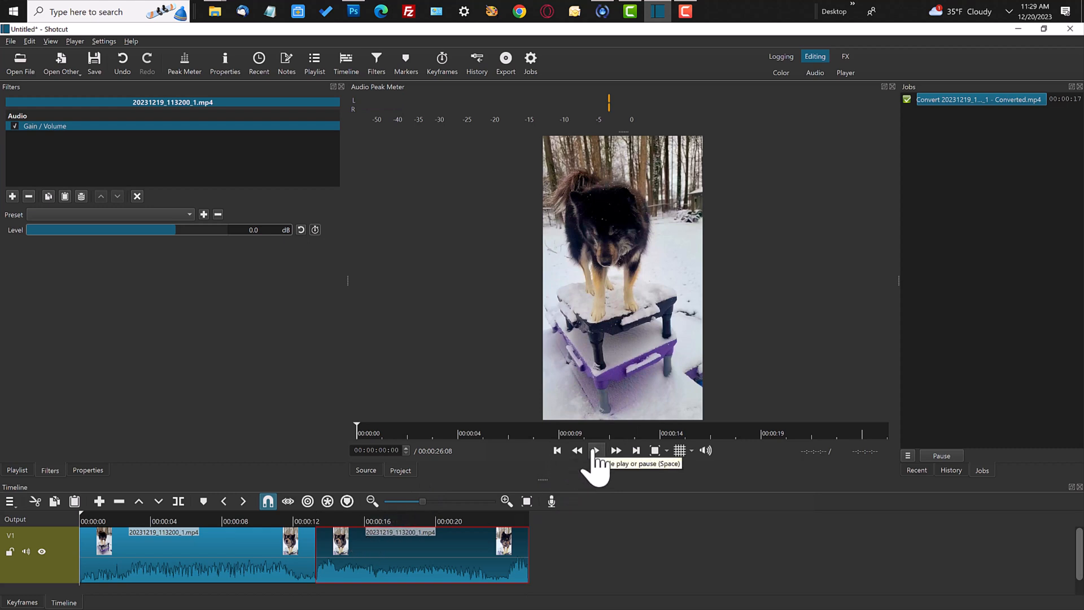
click(596, 450)
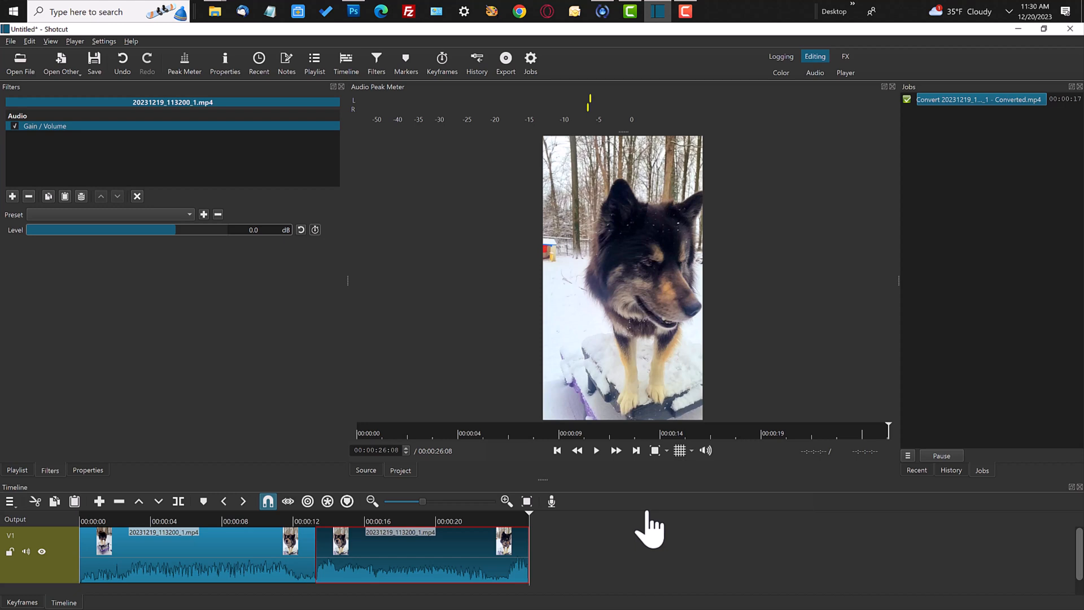
mouse_move(470, 204)
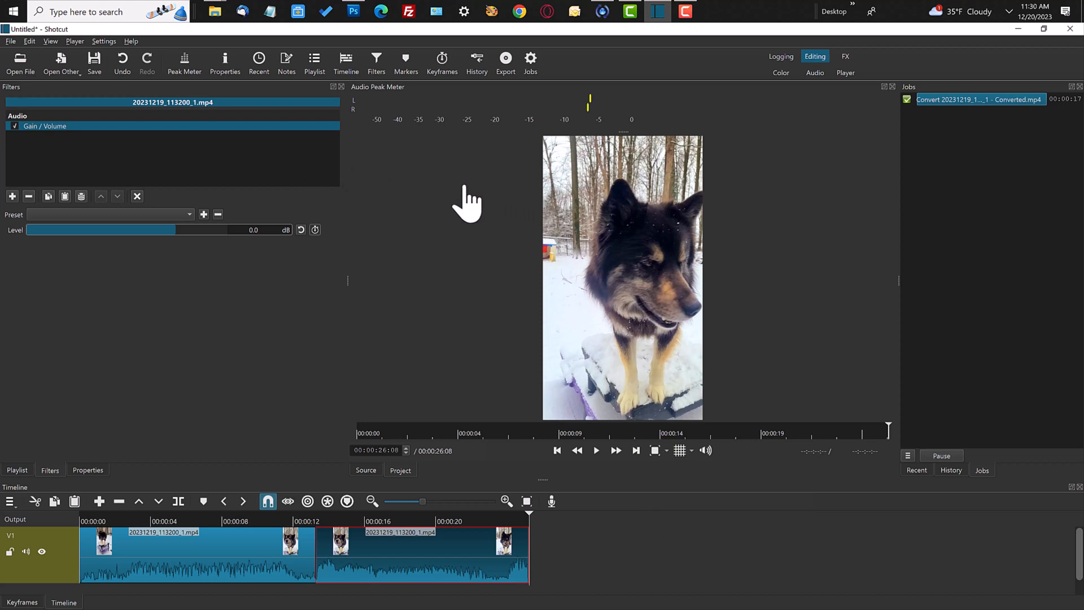
mouse_move(453, 190)
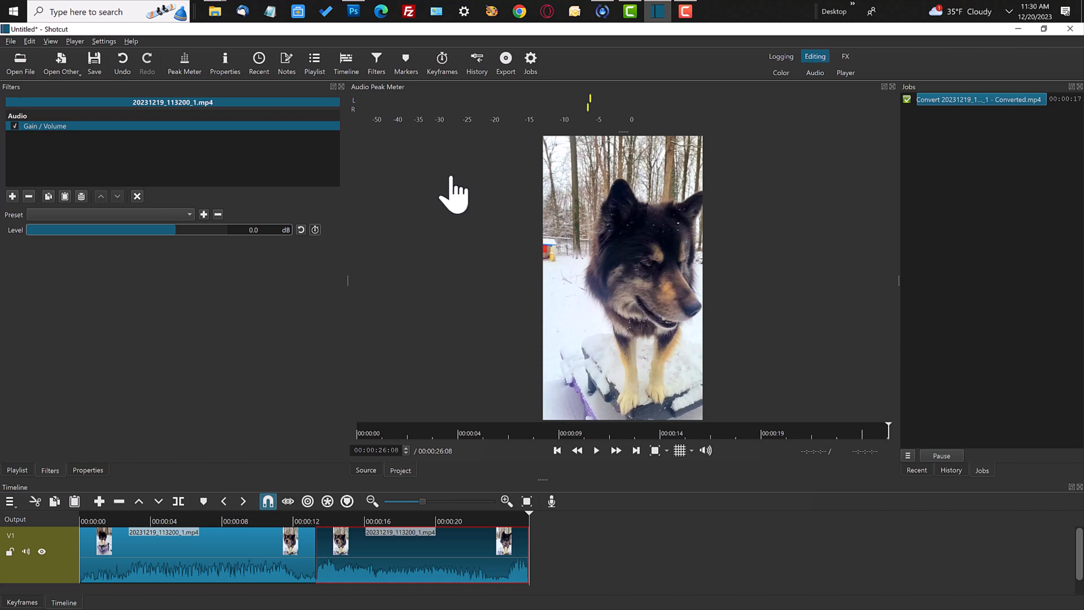
mouse_move(397, 152)
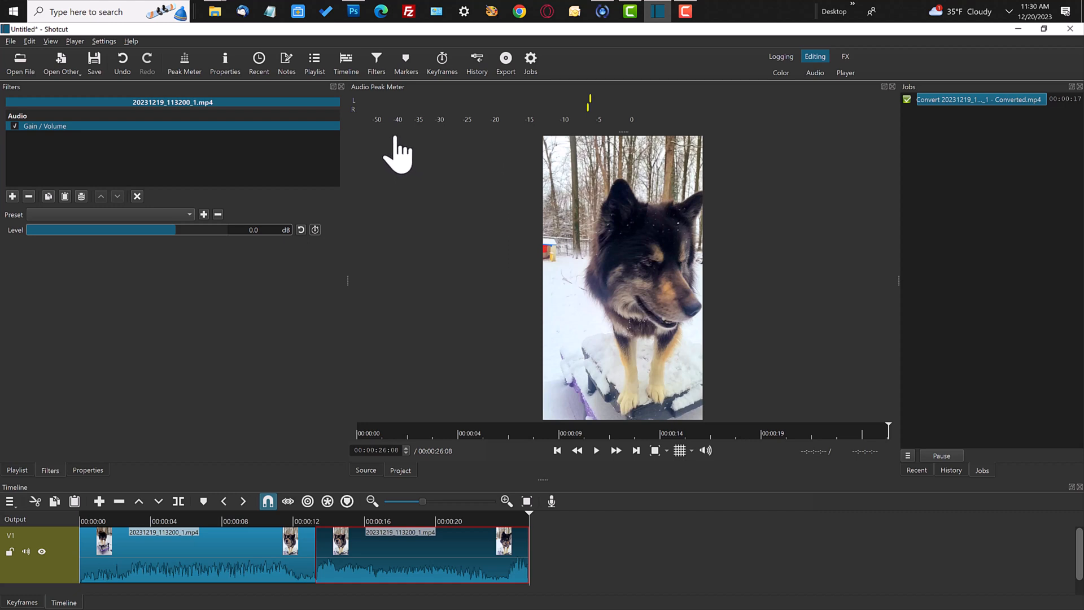